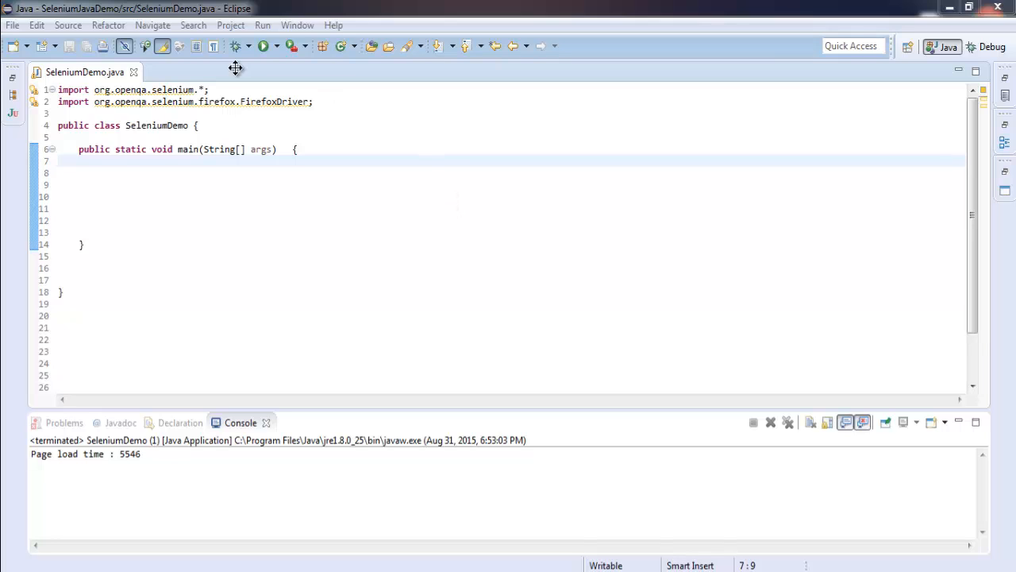
mouse_move(219, 88)
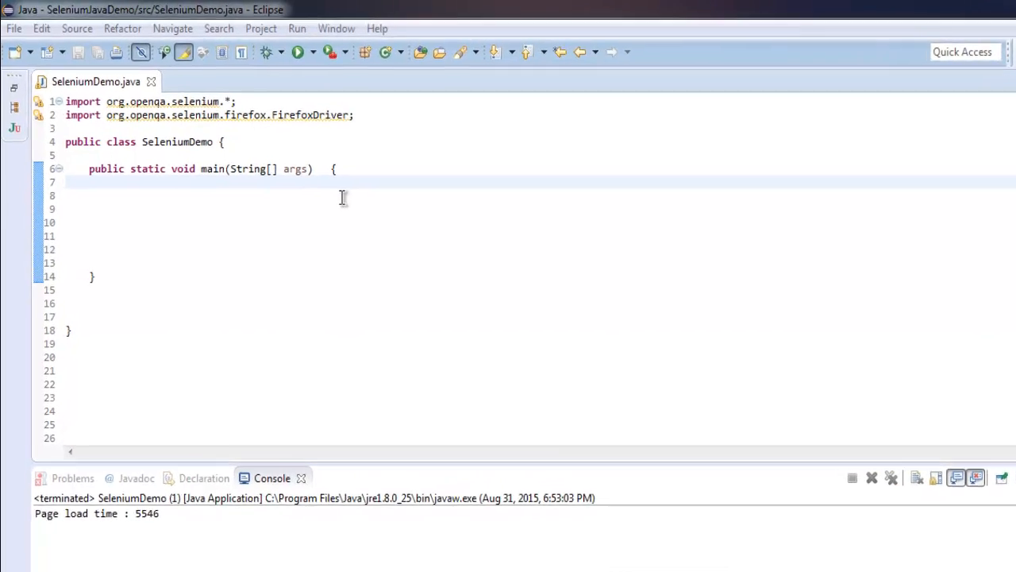
Step: Declare WebDriver driver as a new FirefoxDriver in the main method
text(WebDriver driver)
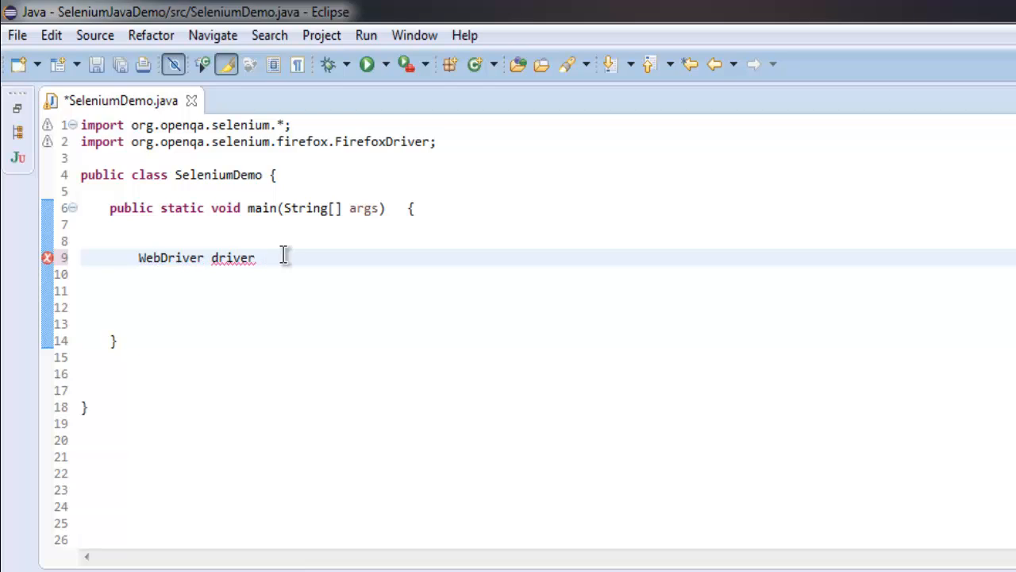
text(= new FirefoxDriver()
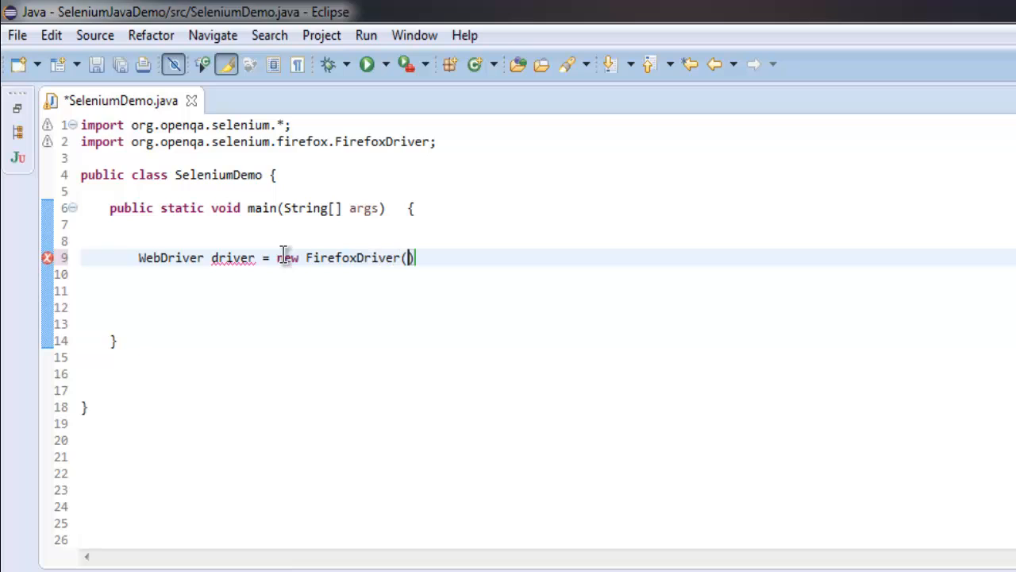
text(;)
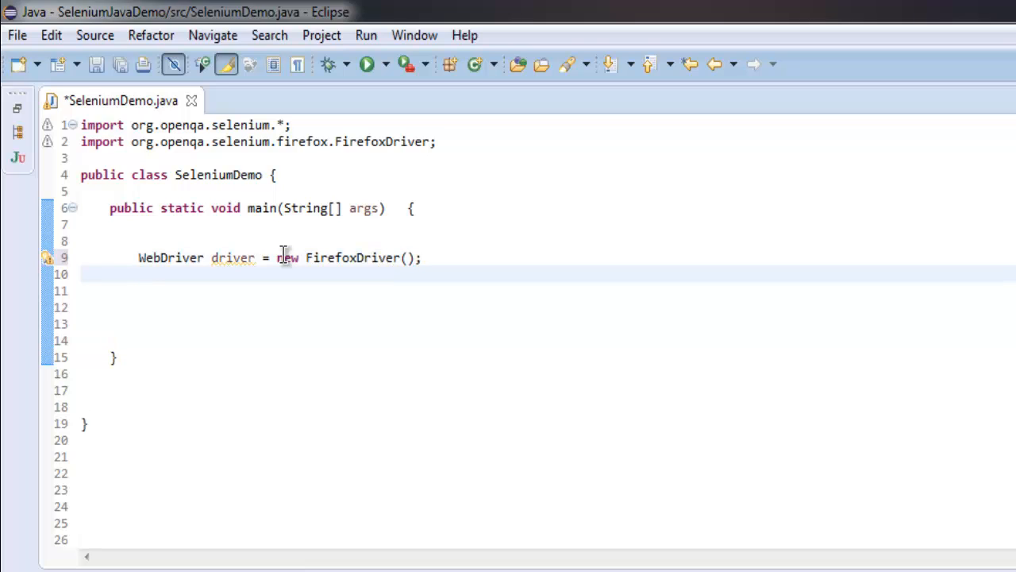
text(driver)
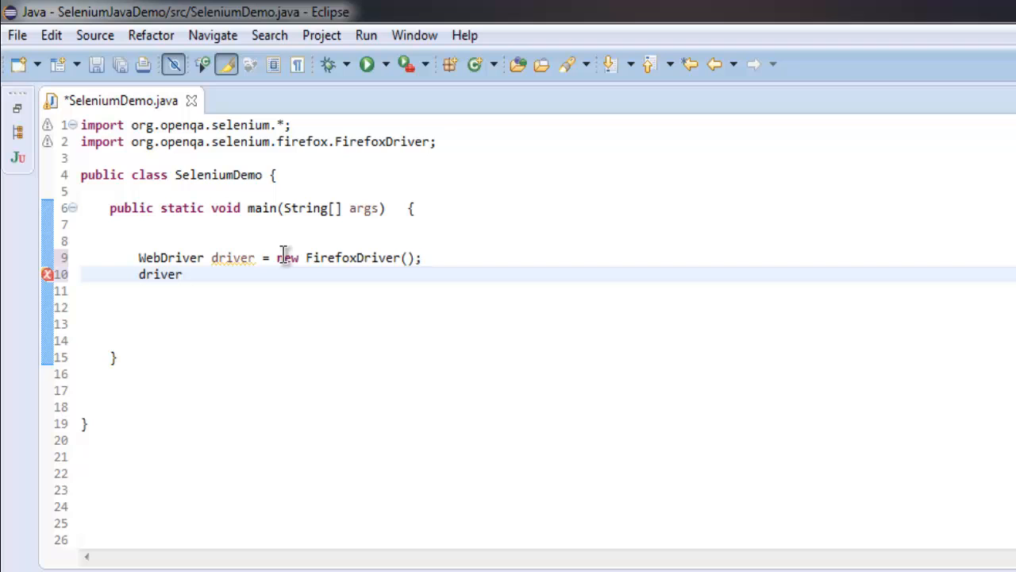
text(.get)
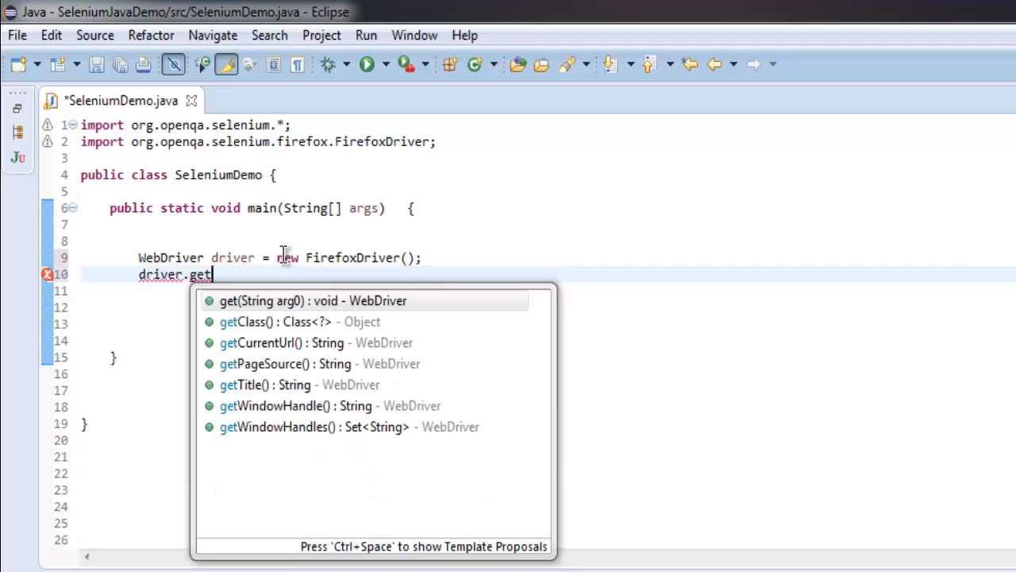
click(314, 300)
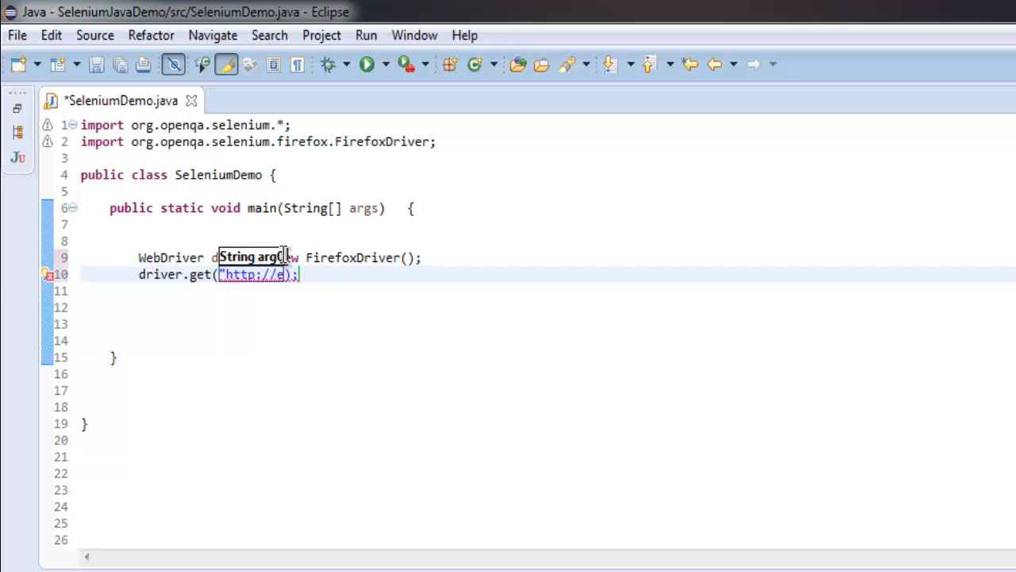
text(en.wikipedia.)
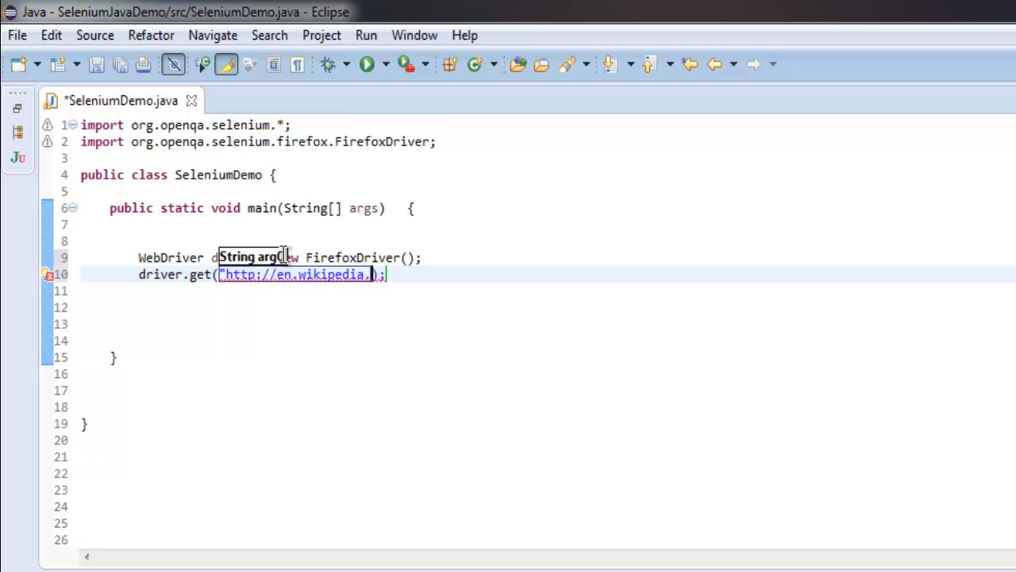
text(org)
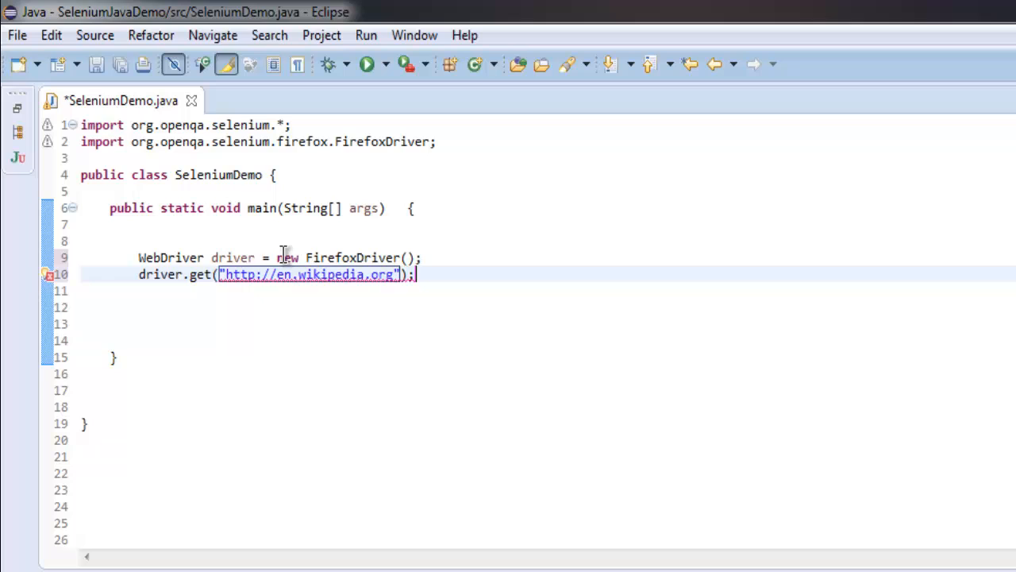
key(ctrl+s)
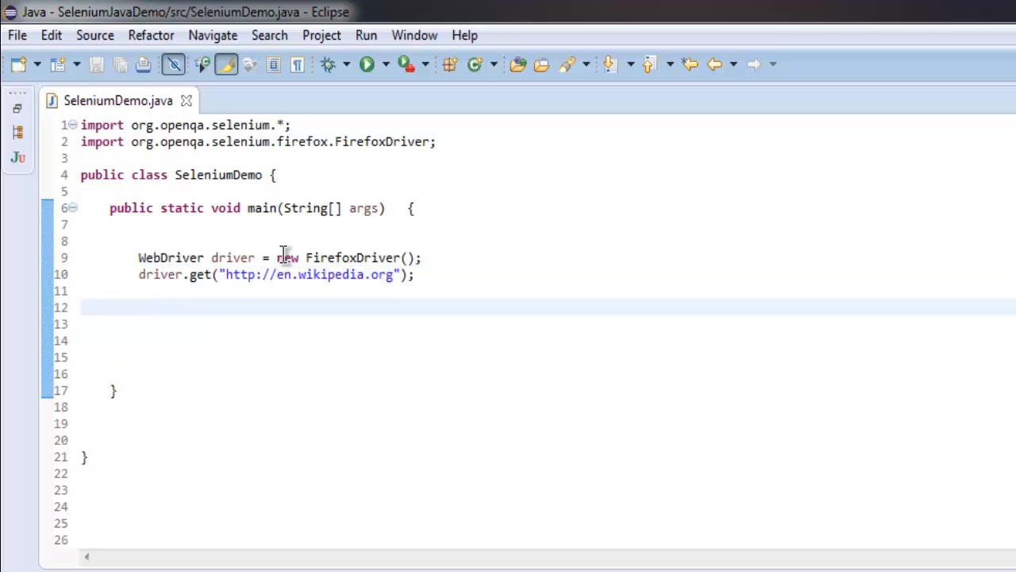
Step: Write a try block with a catch for Exception e below the page-load line
click(139, 308)
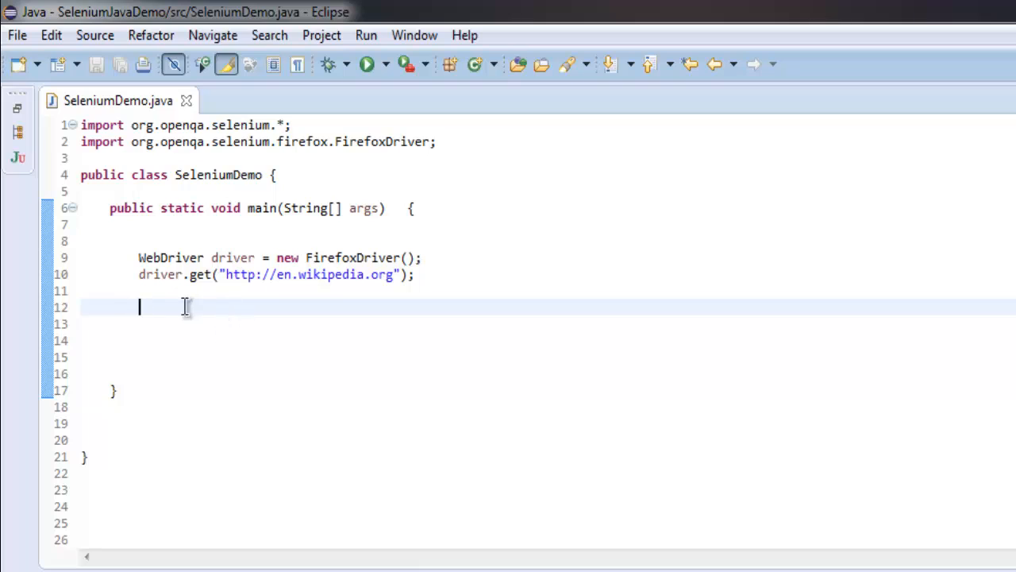
text(try{)
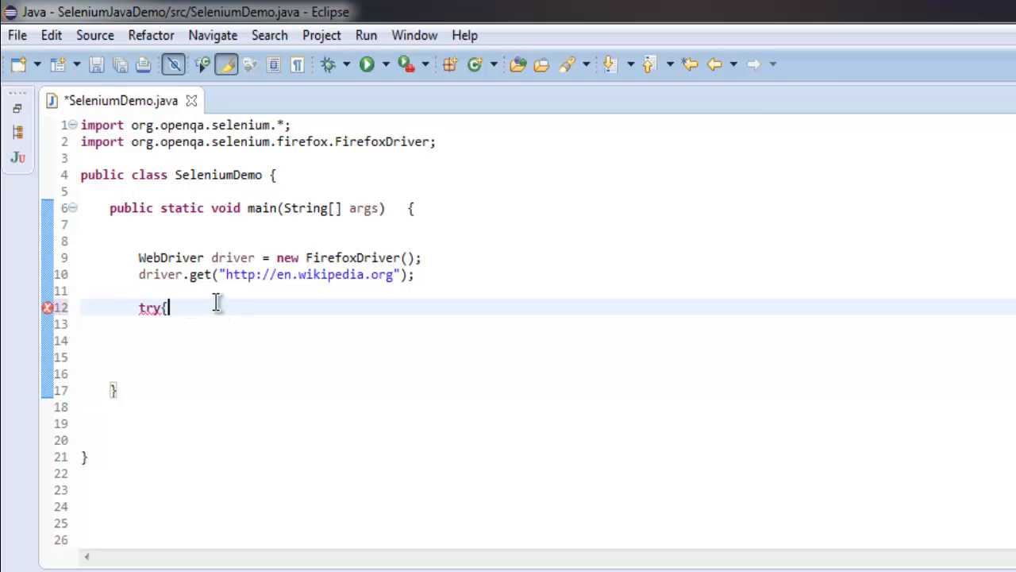
text(}c)
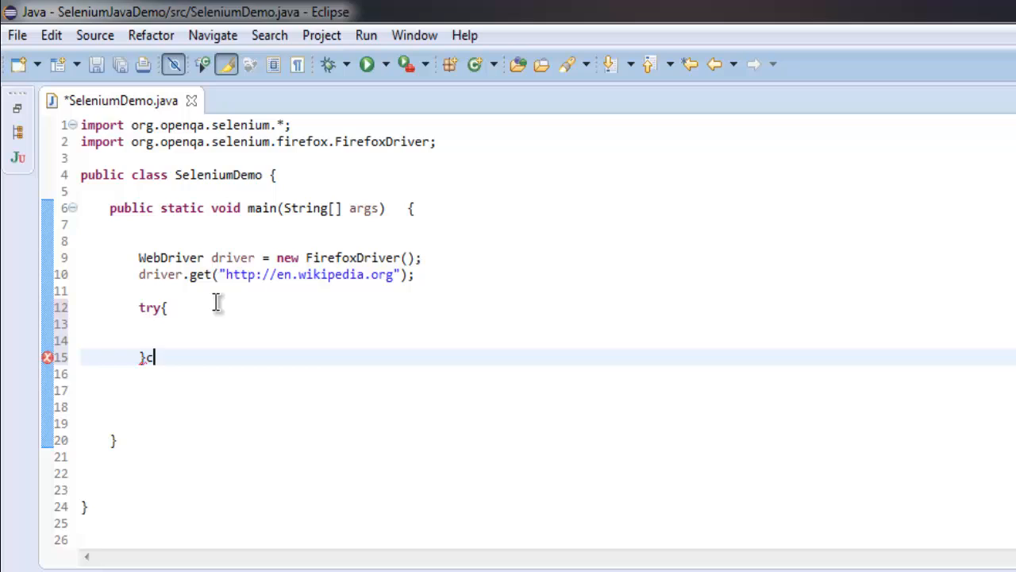
text(atch)
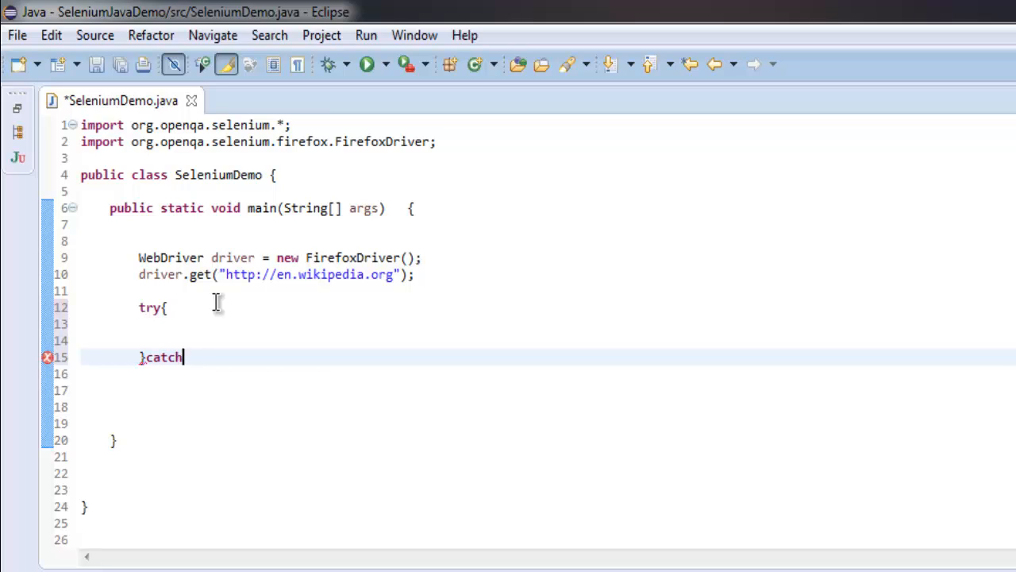
text((Exception))
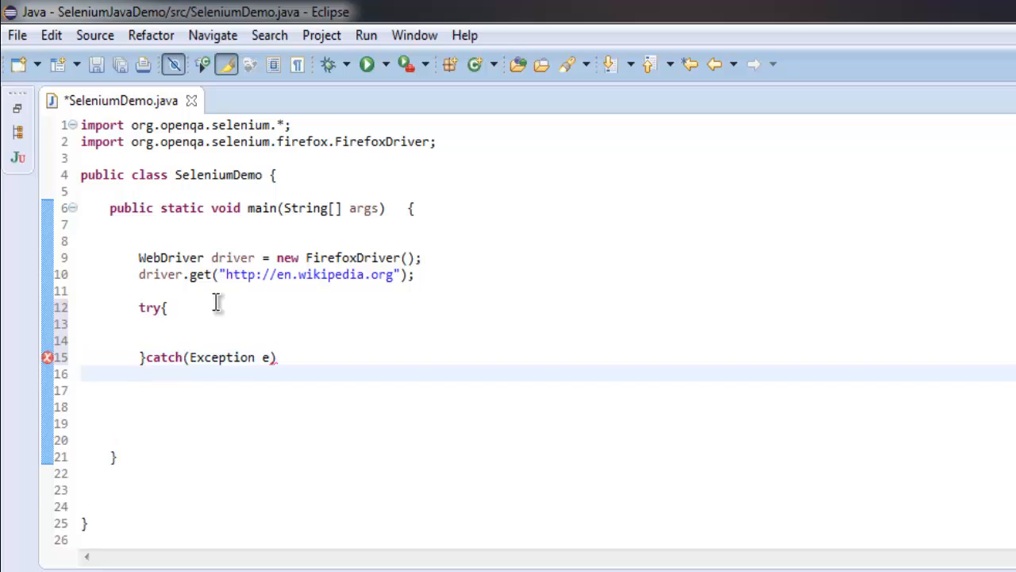
Step: Print the caught exception with System.out.println(e) in the catch block
text(Syst)
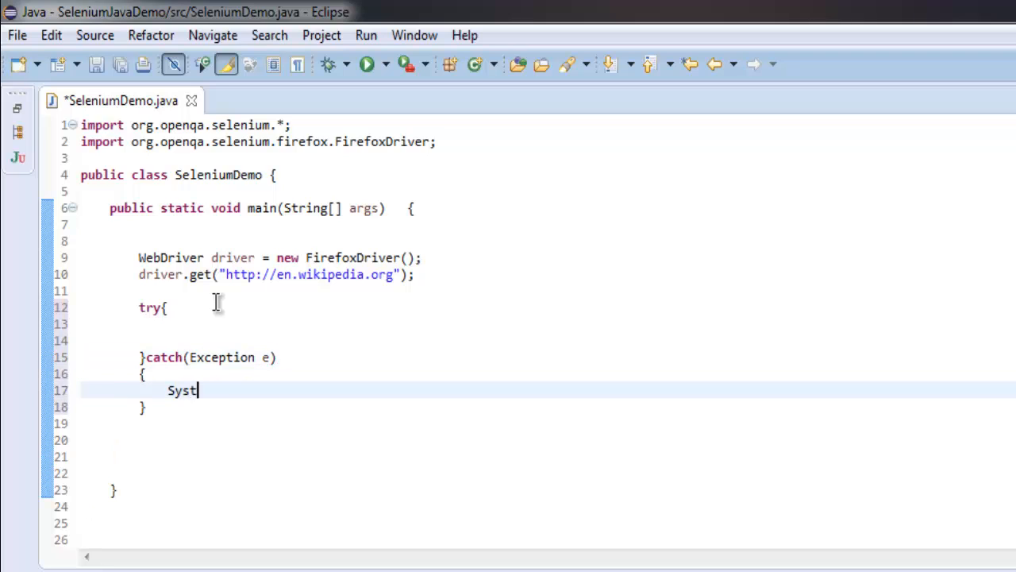
text(em.out.println)
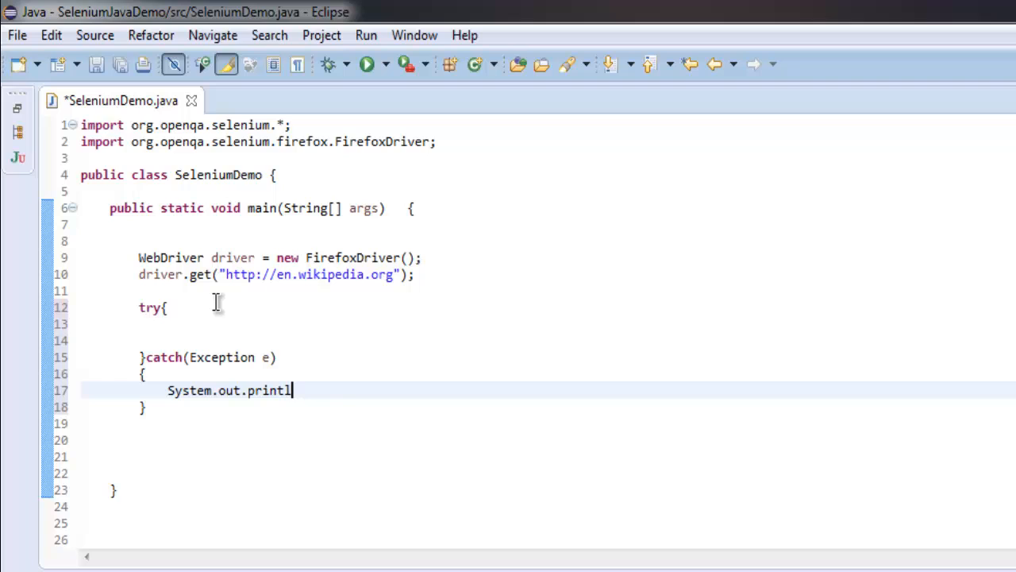
text(n(e);)
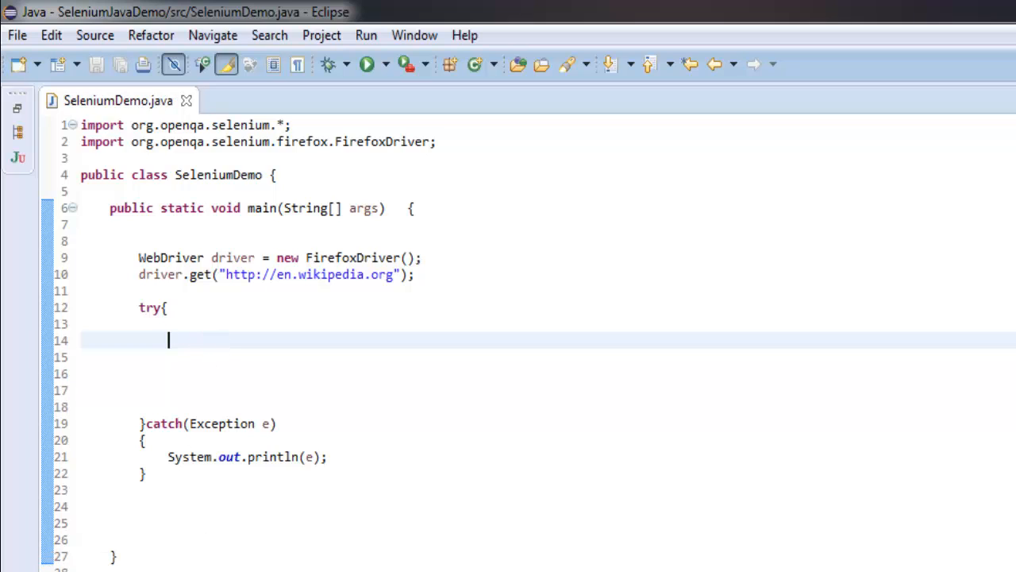
Step: Write a for loop running i from 0 while i<5 inside the try block
text(for(int)
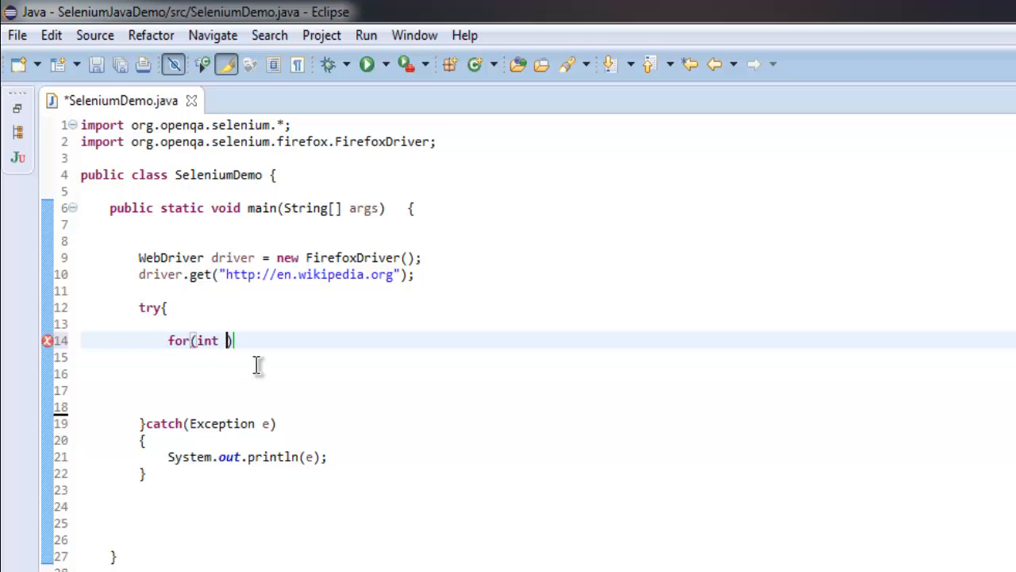
text(i=)
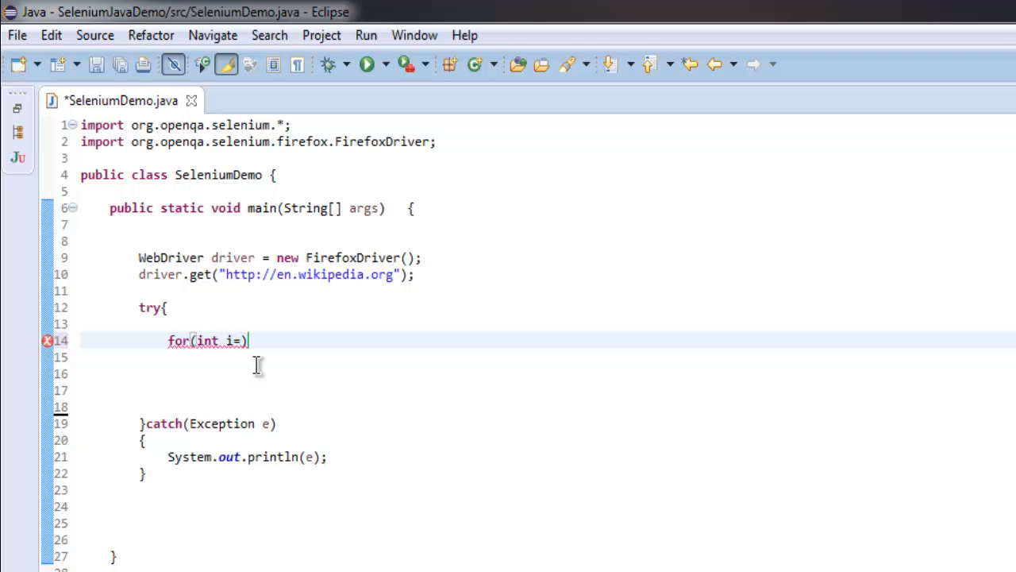
text(0;)
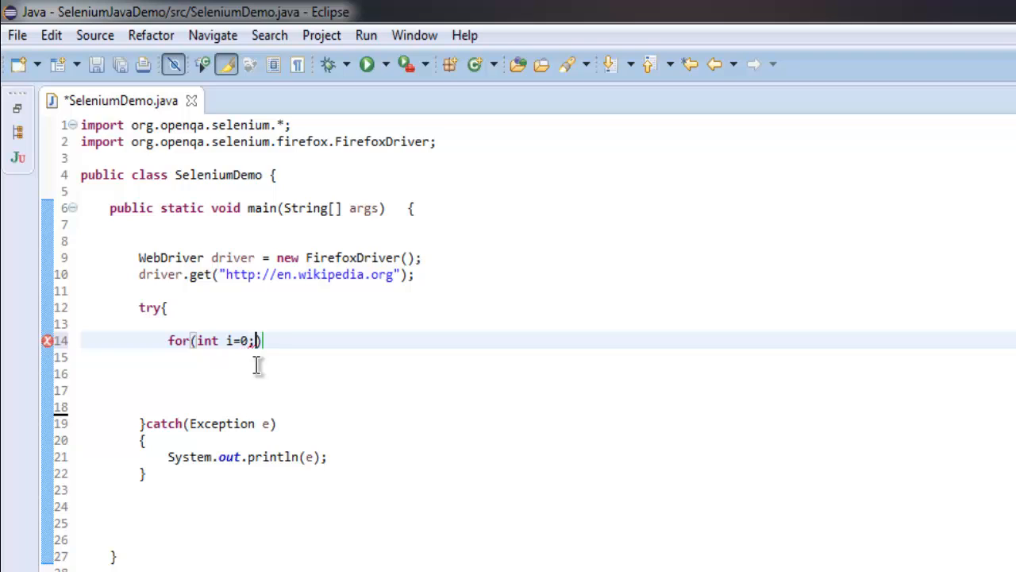
text(i<5))
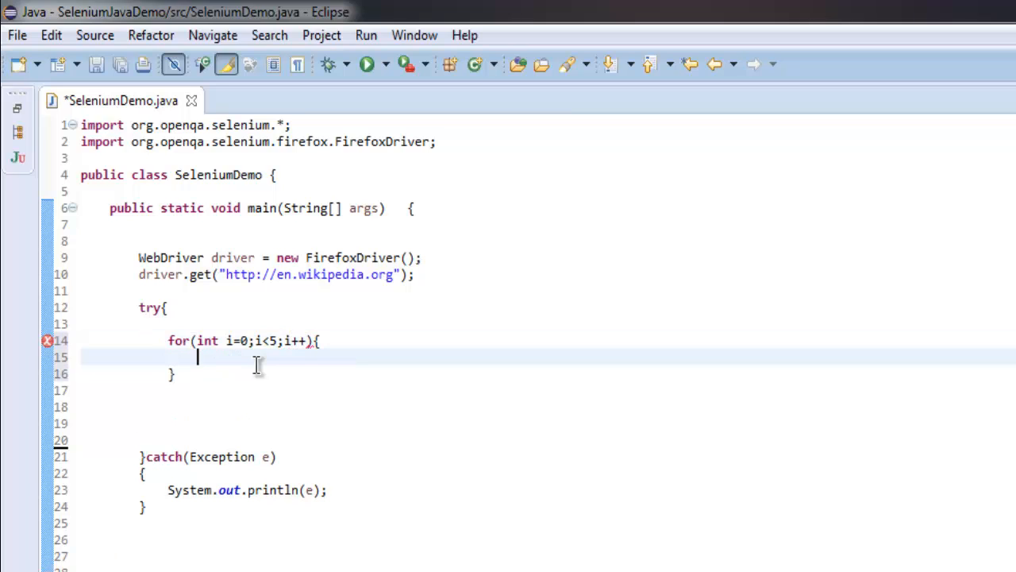
key(ctrl+s)
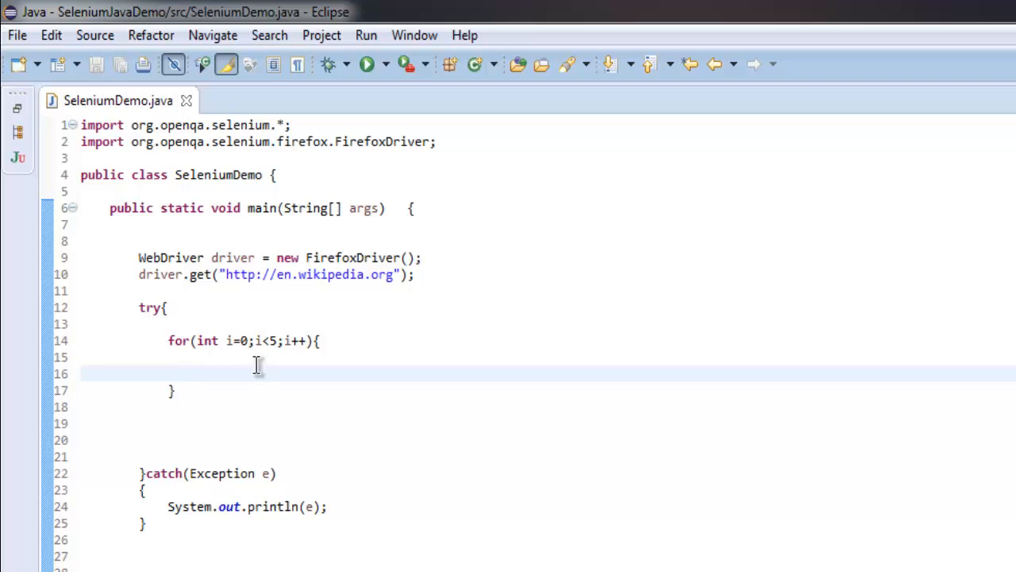
Step: Locate the page body with driver.findElement(By.cssSelector("body"))
text(drive)
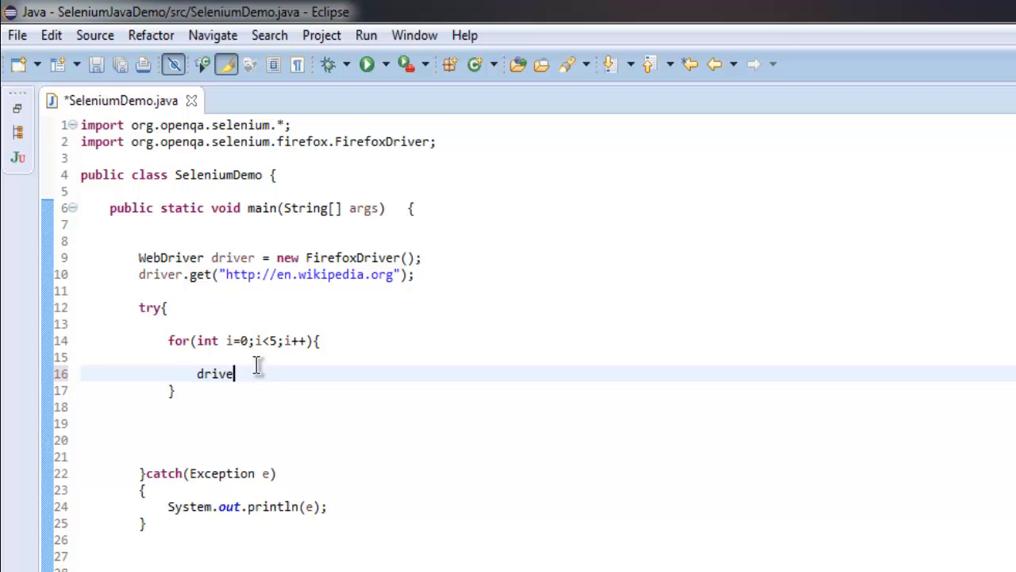
text(r.findEl)
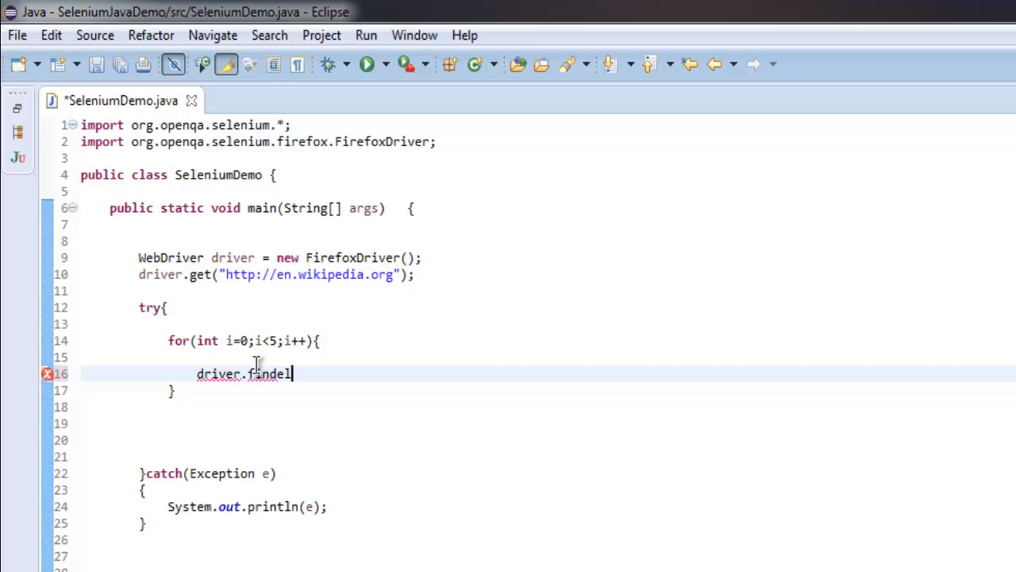
key(BackSpace)
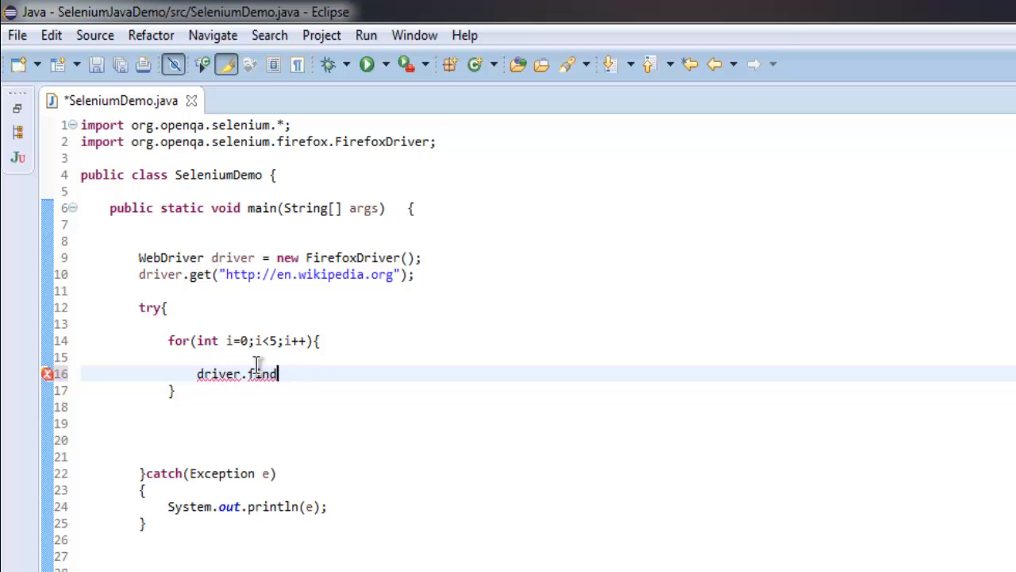
text(Element)
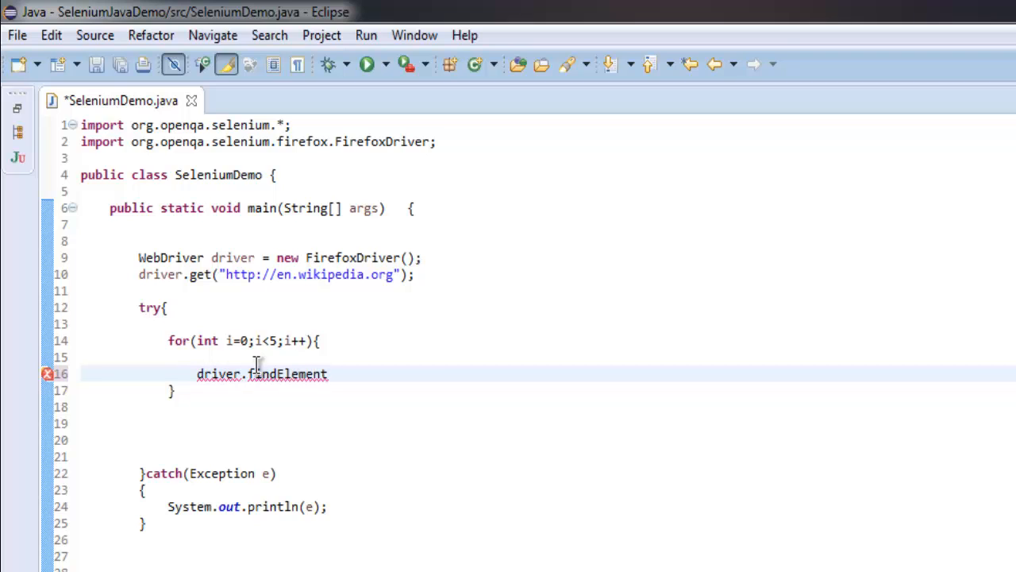
text((By))
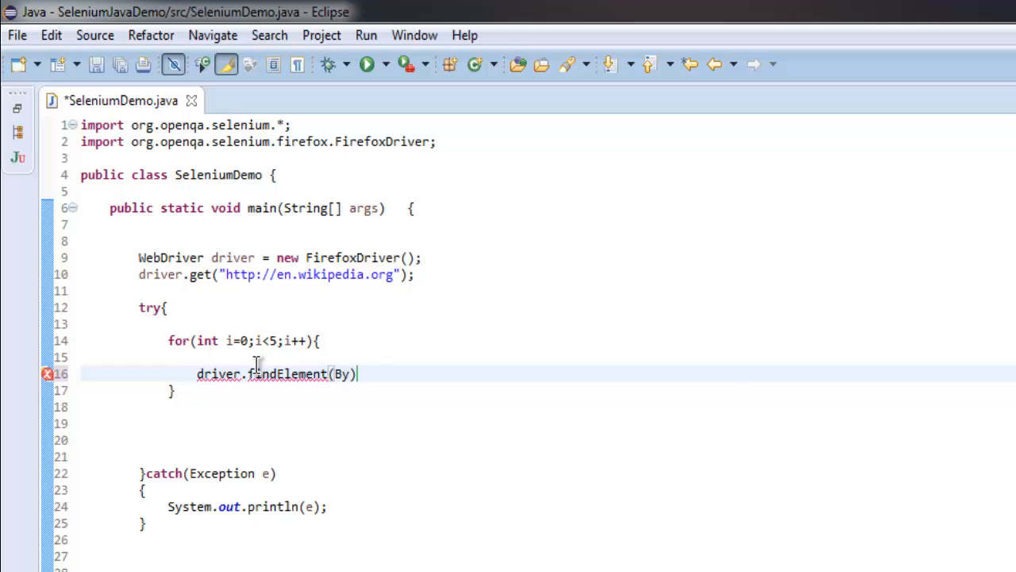
text(,)
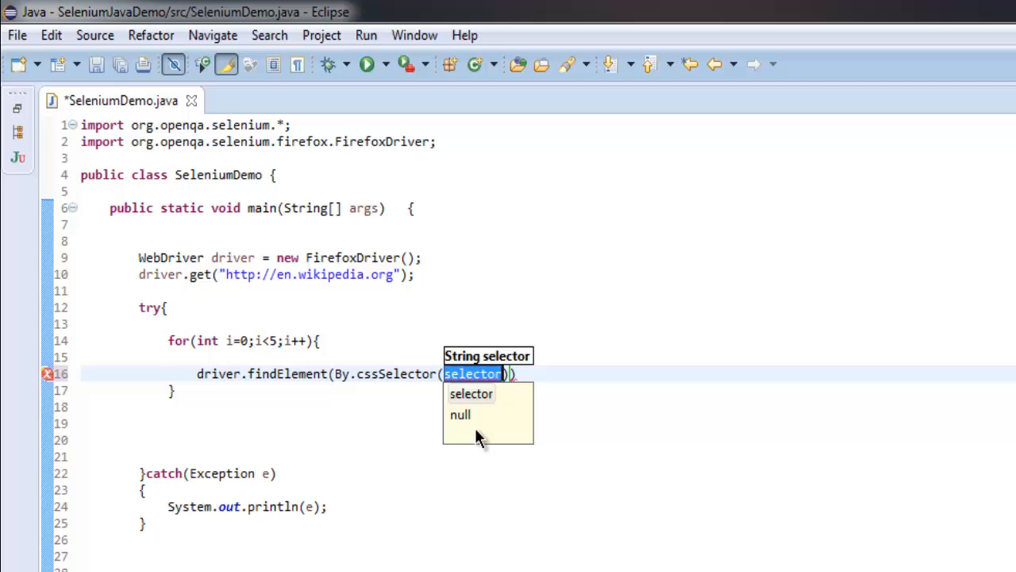
text("body")
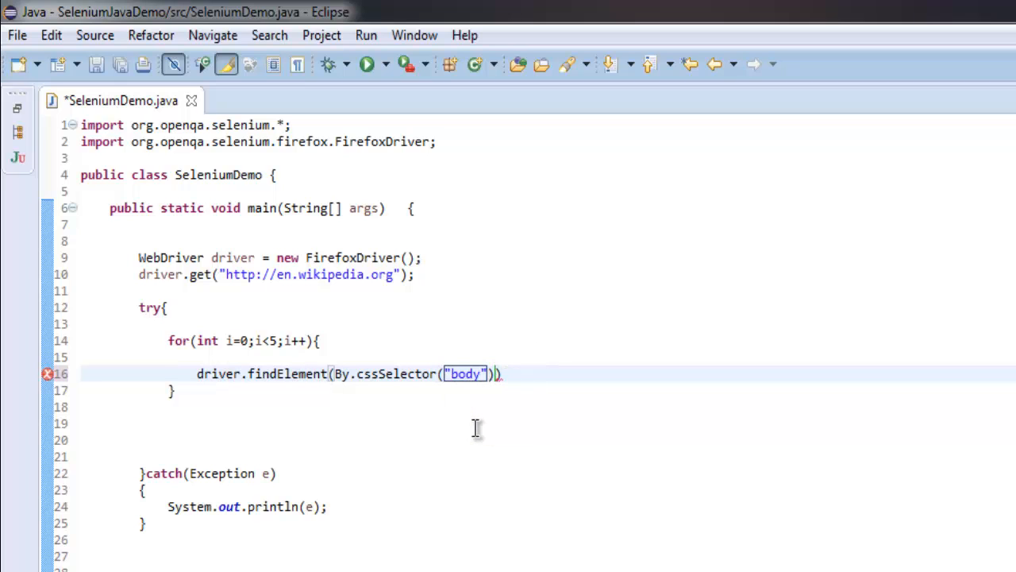
Step: Send Keys.CONTROL and Keys.ADD to the body to zoom in each pass
text(.sendKeys(arg0);)
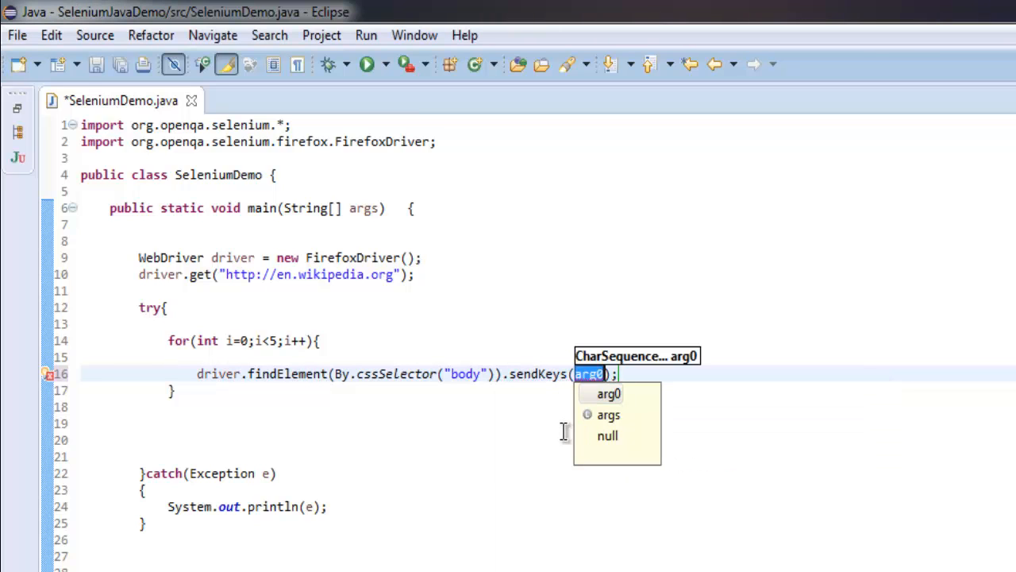
text(Keys.)
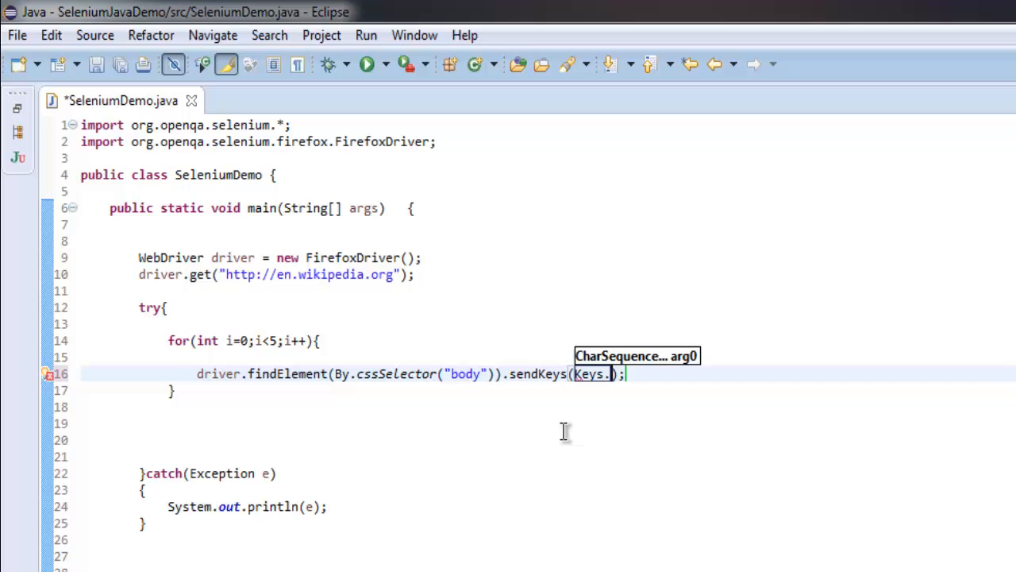
text(CONTROL)
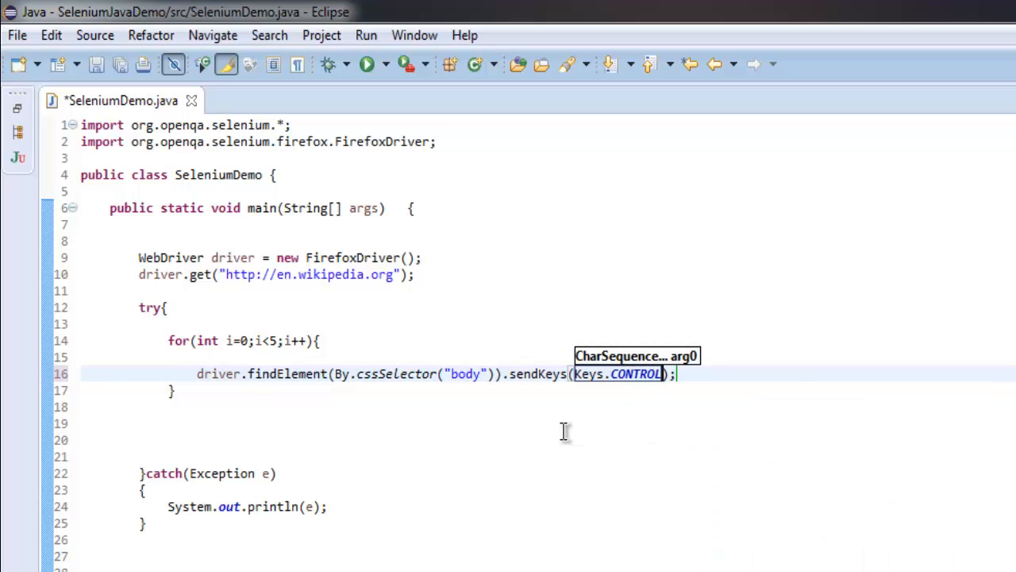
text(,Keys.A)
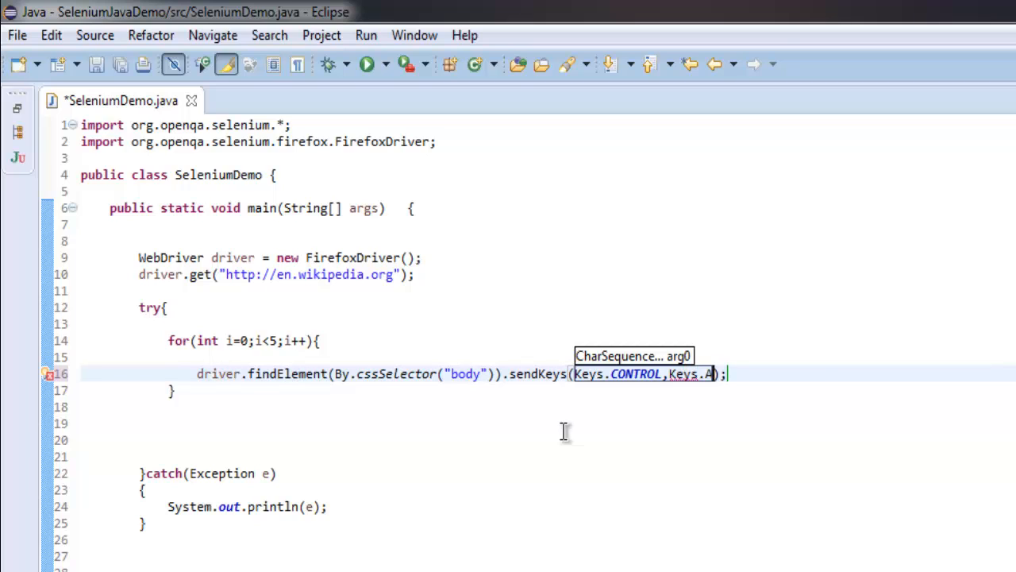
text(DD)
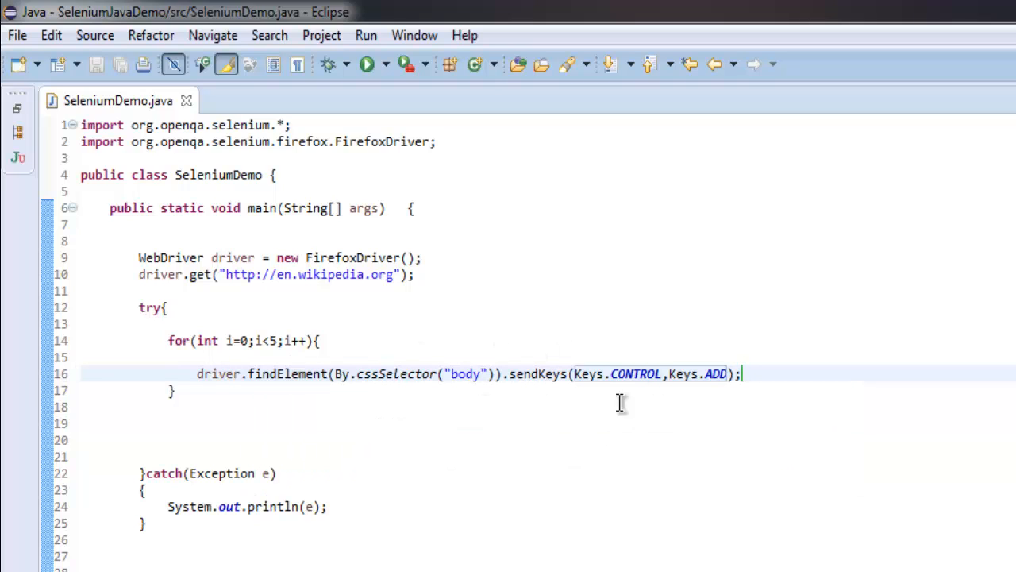
mouse_move(597, 432)
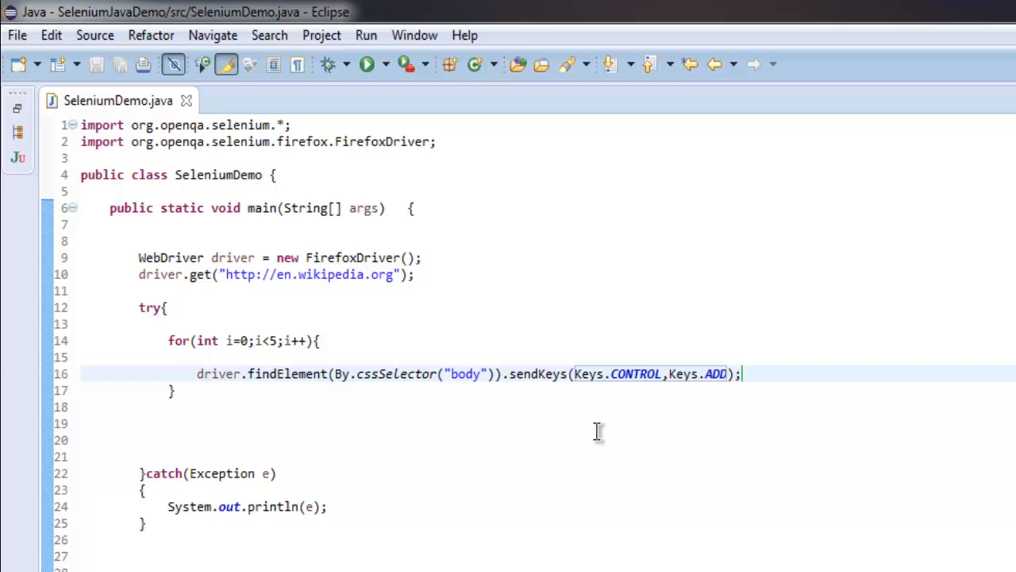
click(183, 389)
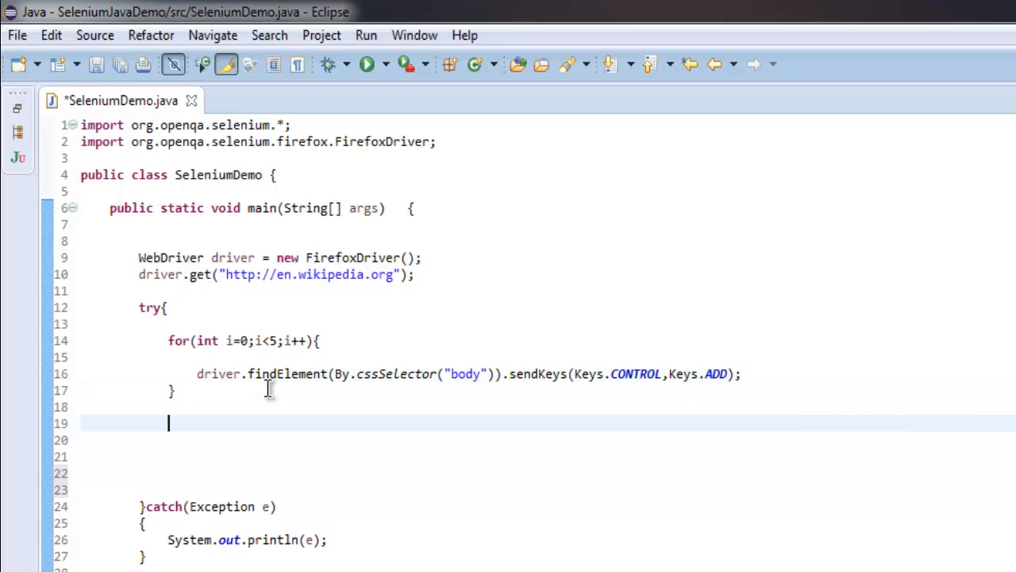
Step: Add Thread.sleep(8000) after the zoom-in loop and save the file
text(Thread.sle)
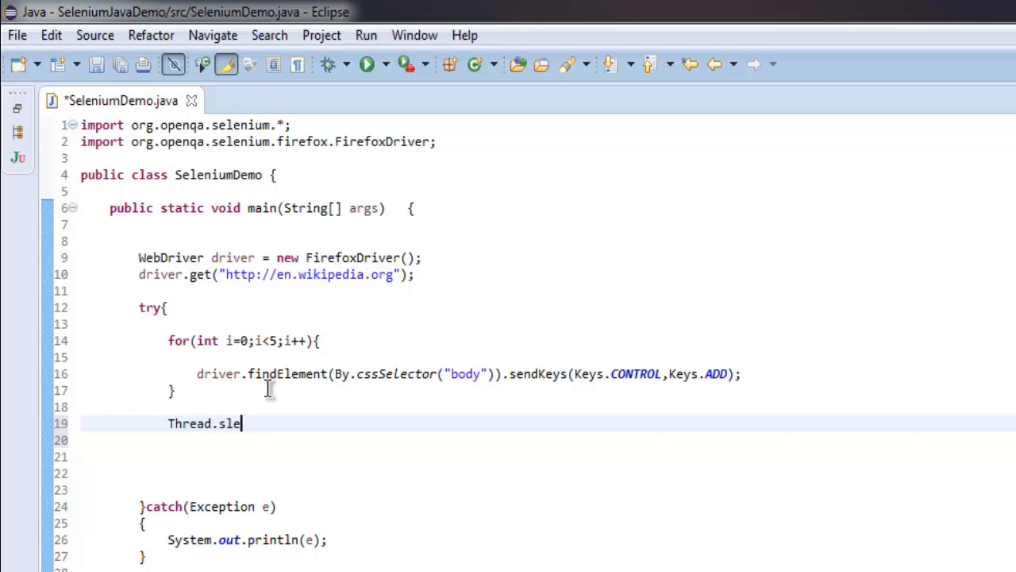
text(ep(8000))
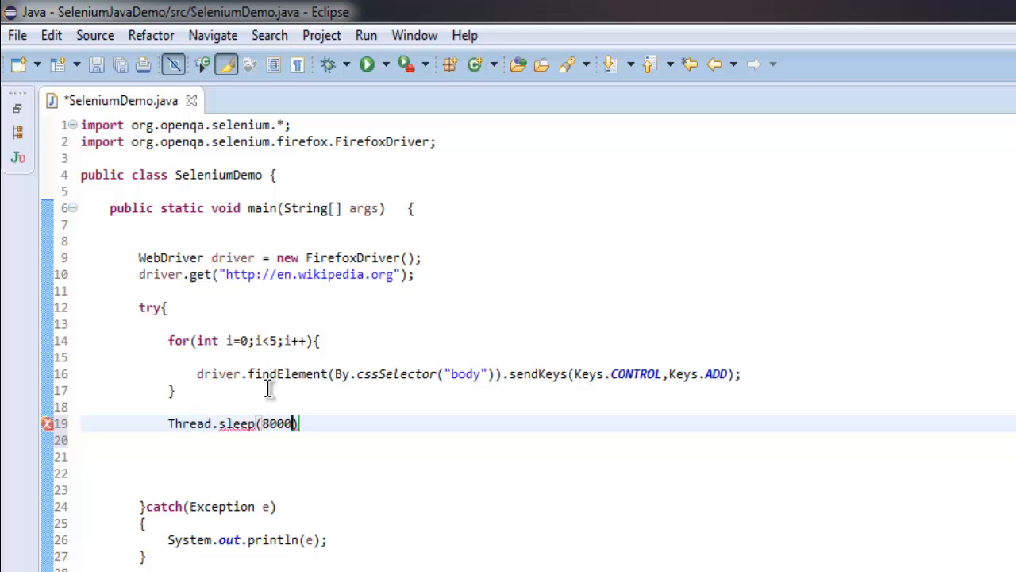
text(;)
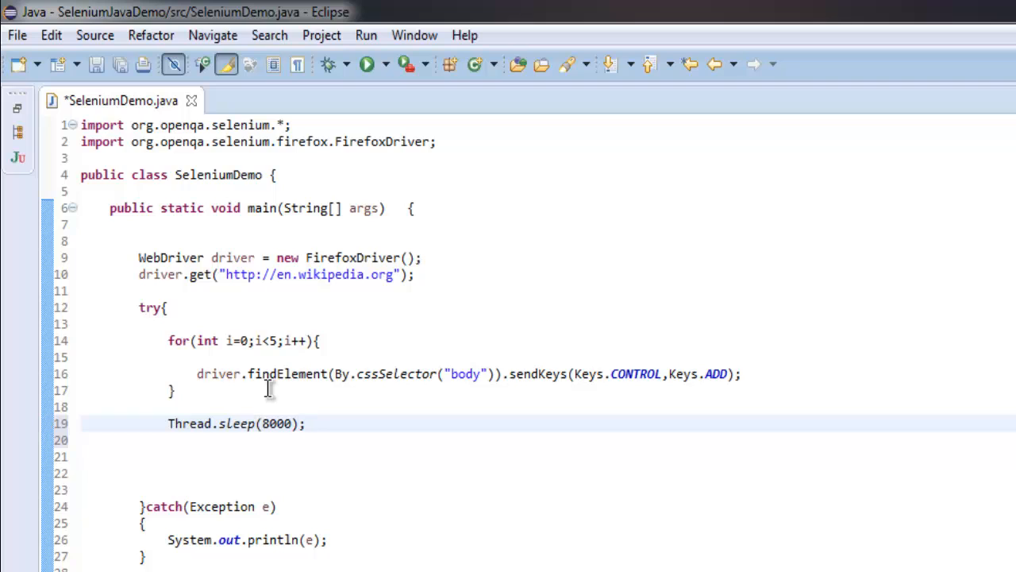
key(ctrl+s)
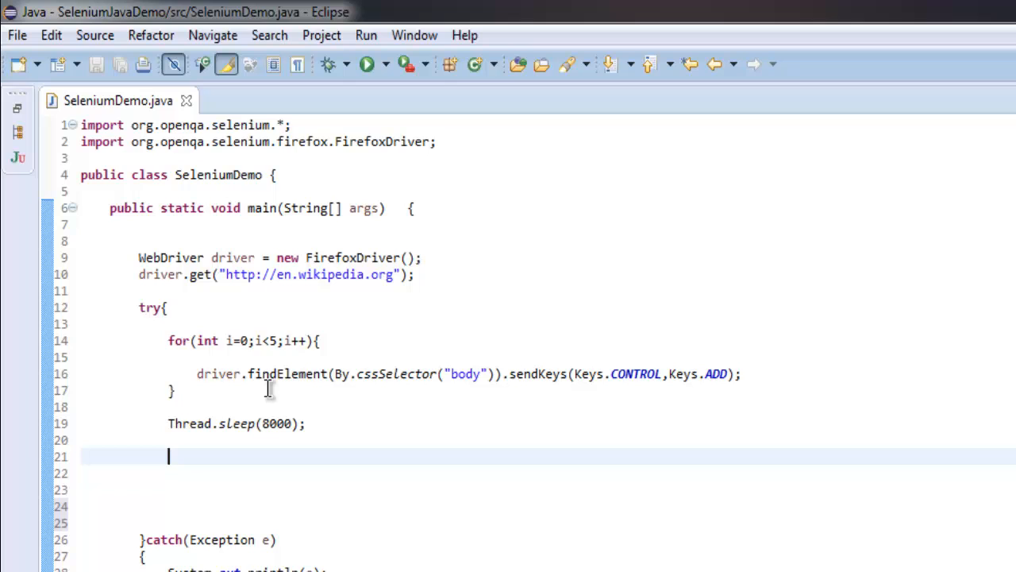
Step: Duplicate the loop after the sleep with Keys.SUBTRACT to zoom out, and save
drag(168, 340, 175, 390)
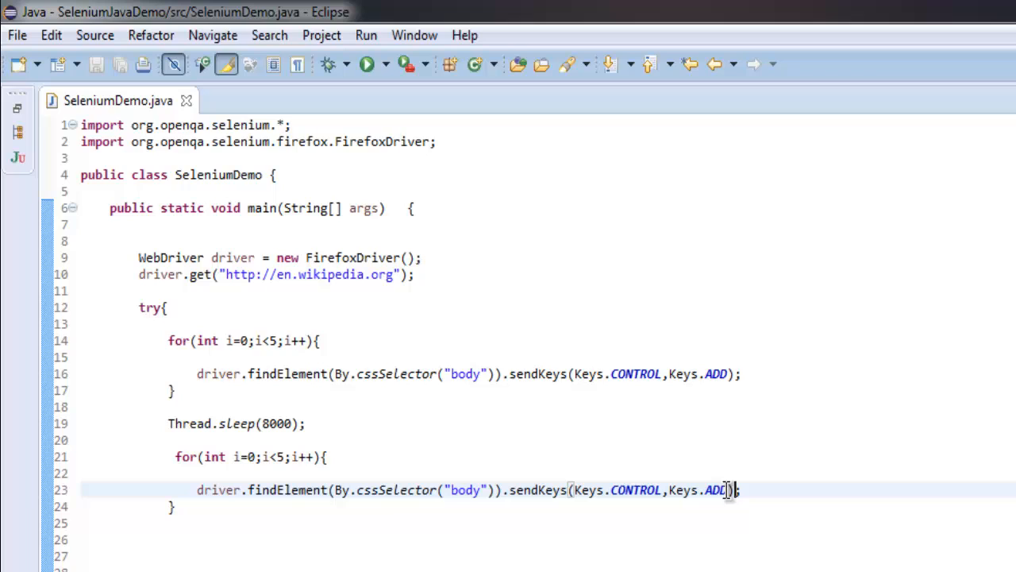
text(SUBTRACT)
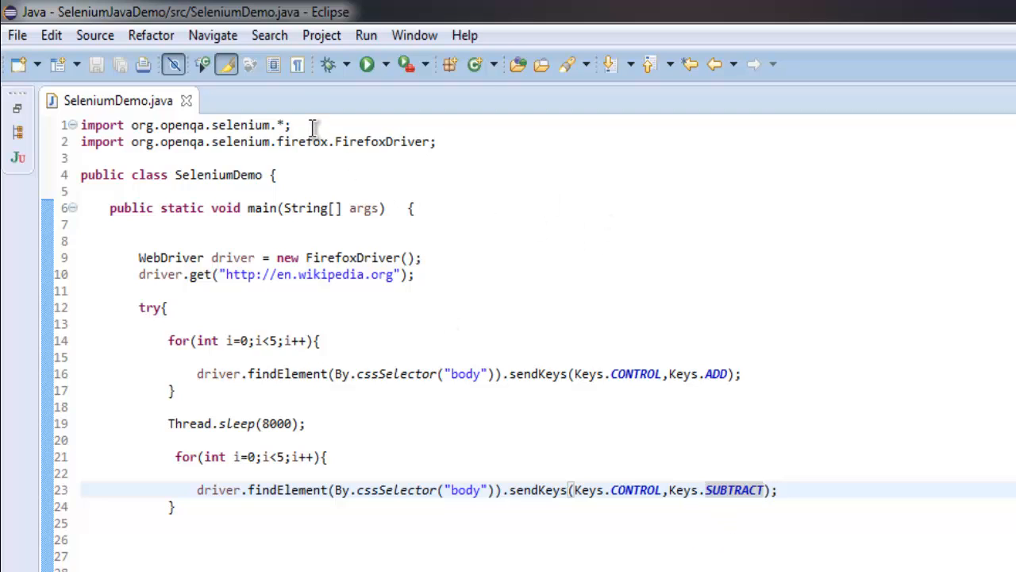
mouse_move(514, 133)
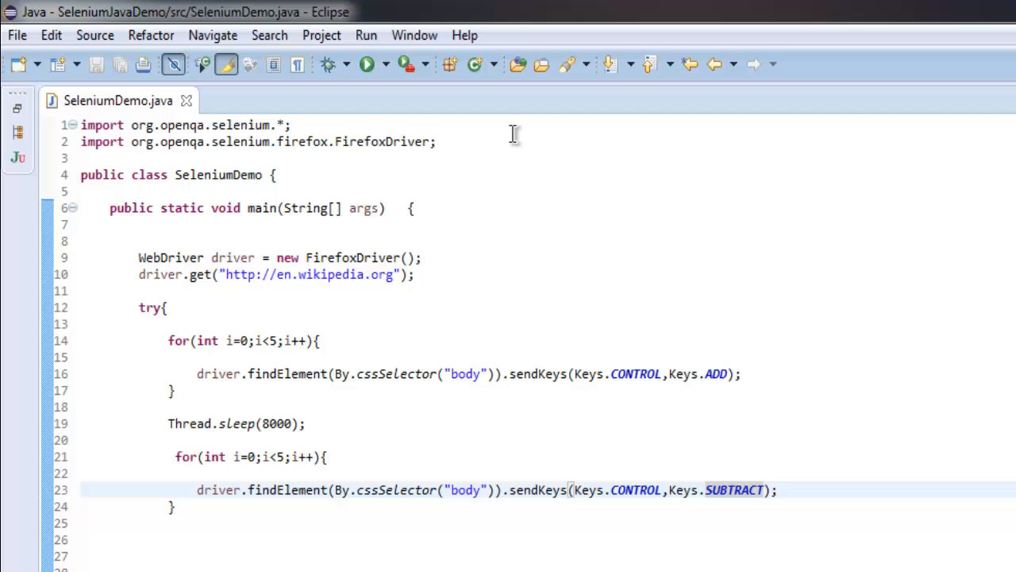
mouse_move(384, 278)
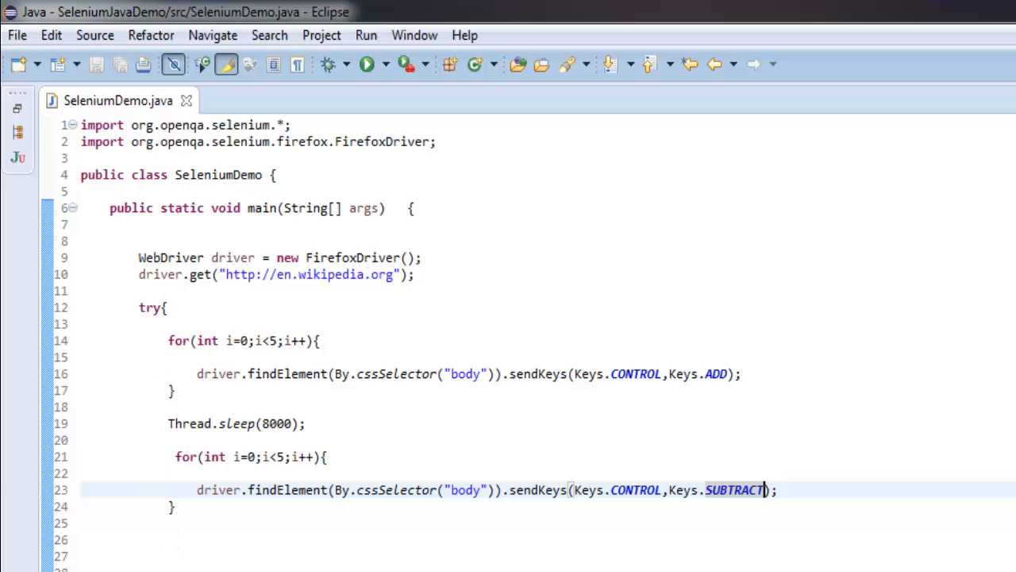
mouse_move(165, 511)
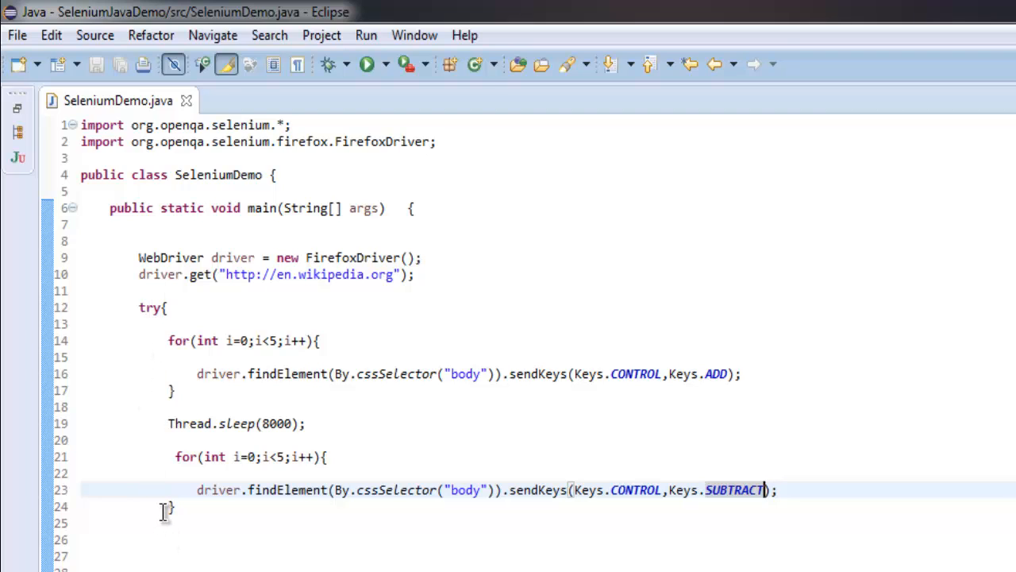
mouse_move(216, 339)
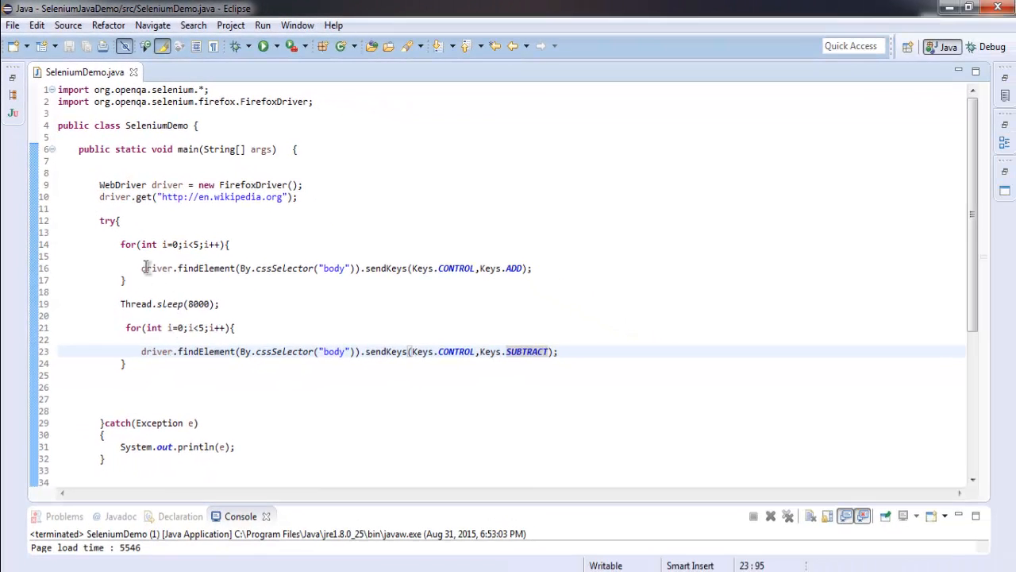
mouse_move(281, 259)
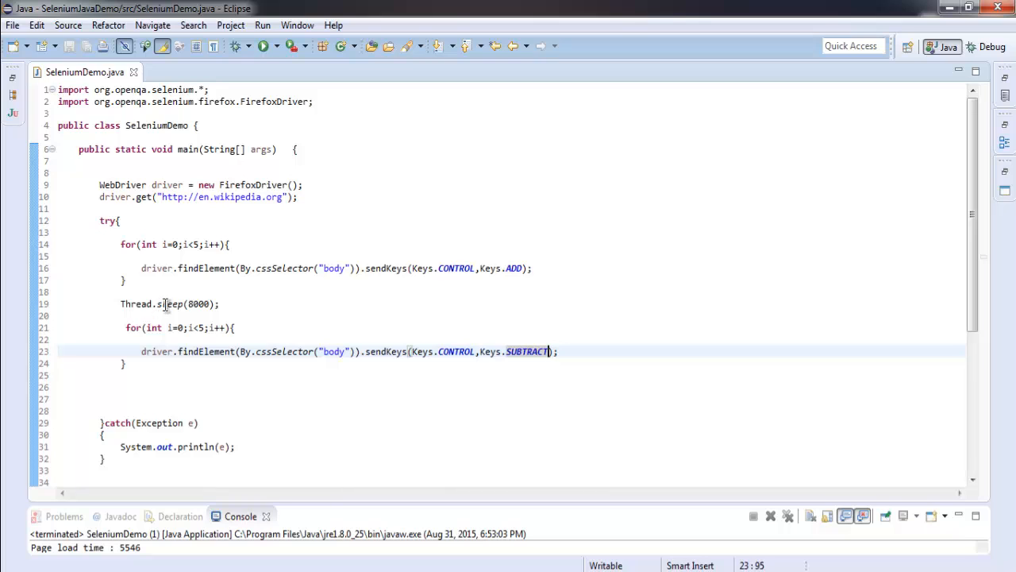
mouse_move(324, 82)
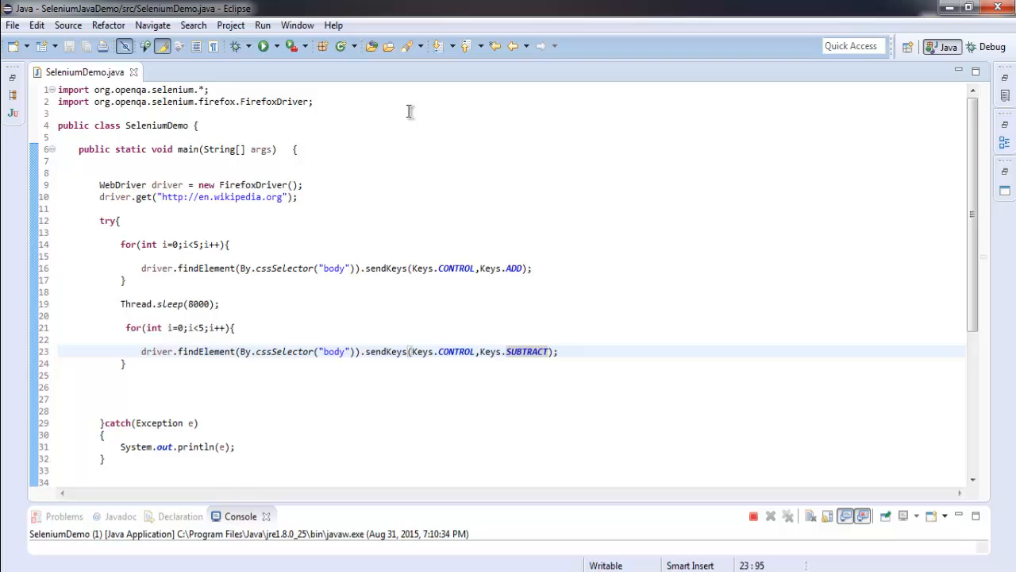
Step: Run SeleniumDemo as a Java application and wait until the console shows it terminated
click(547, 351)
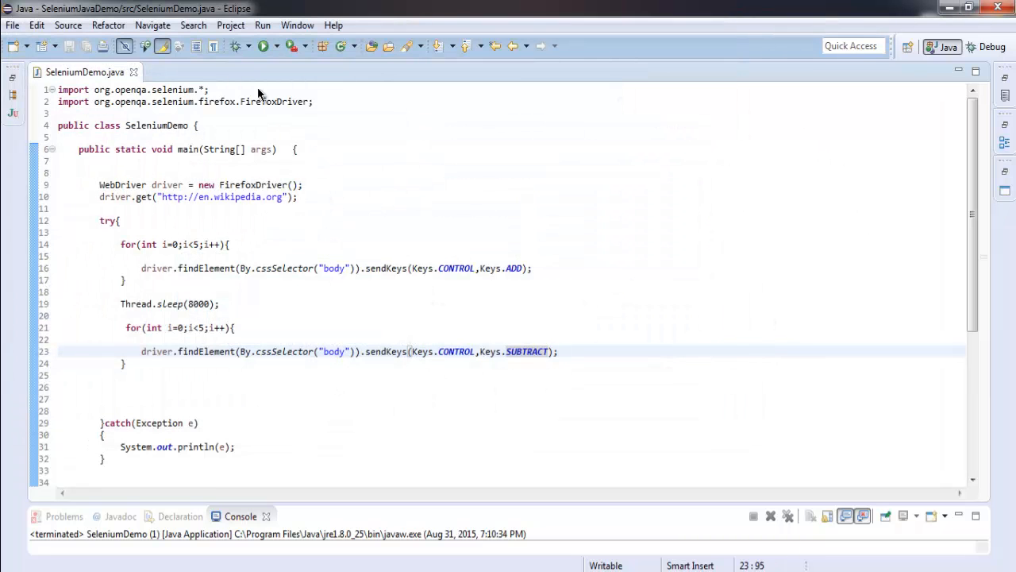
click(548, 350)
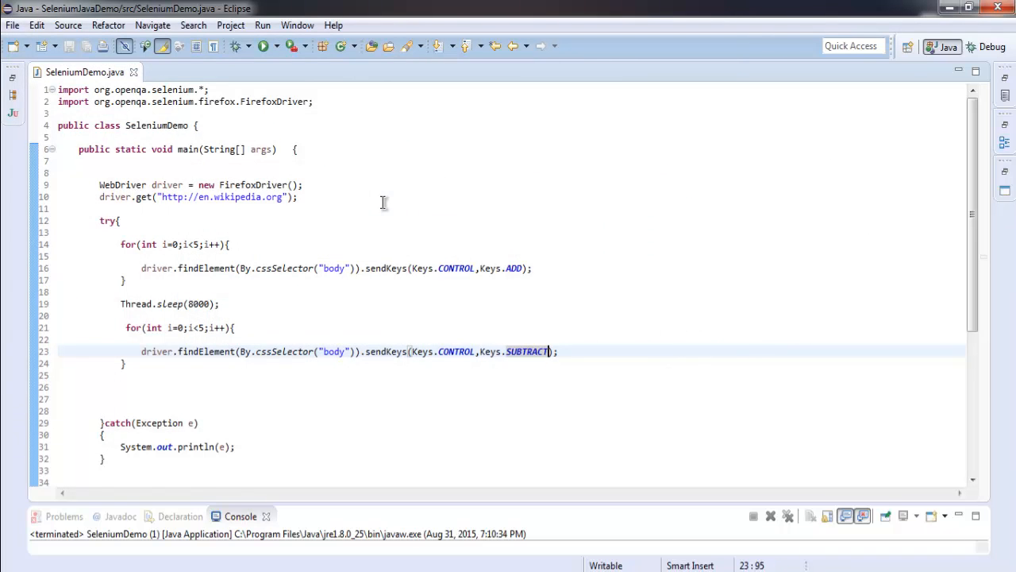